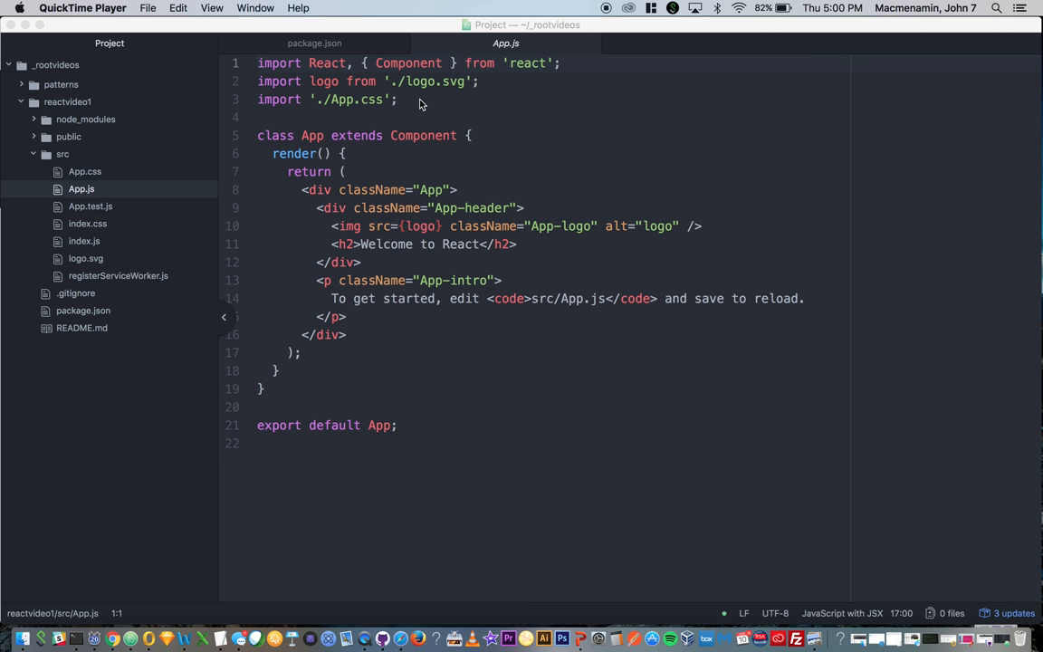
# Step: Delete App.css, index.css, logo.svg and App.test.js from src, moving them to Trash
pyautogui.click(84, 170)
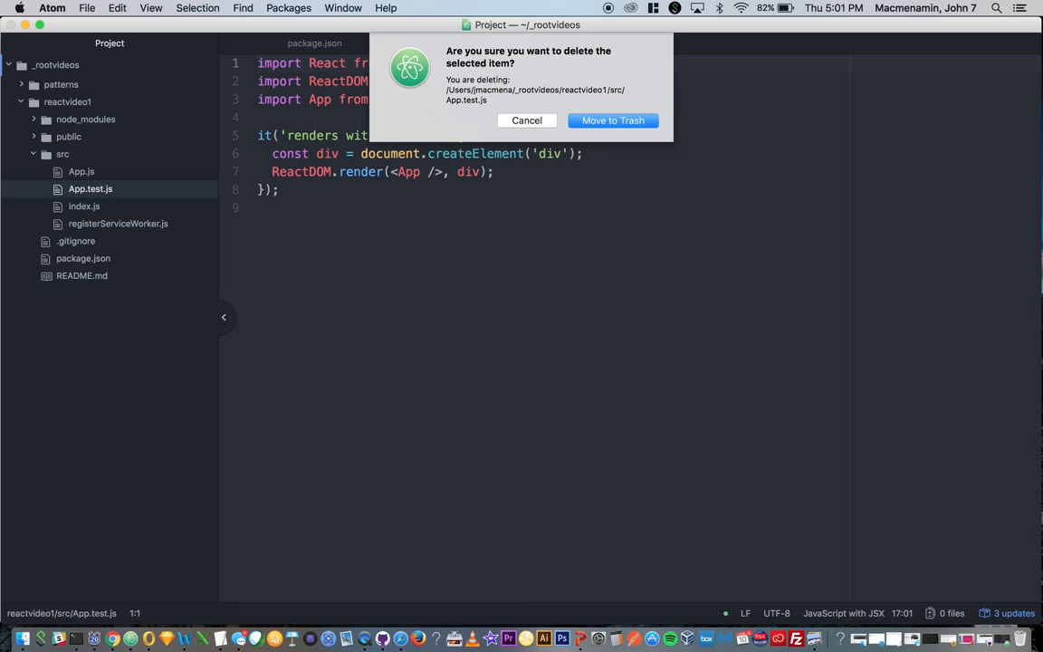
pyautogui.click(612, 120)
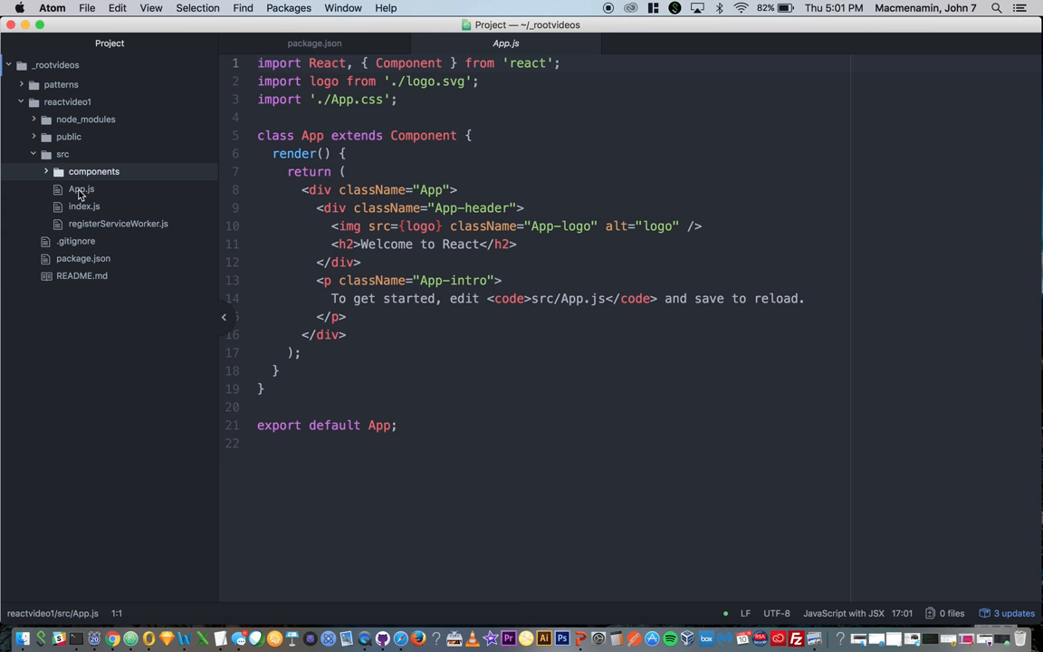
# Step: Create a 'components' folder in src and move App.js into it
pyautogui.click(83, 188)
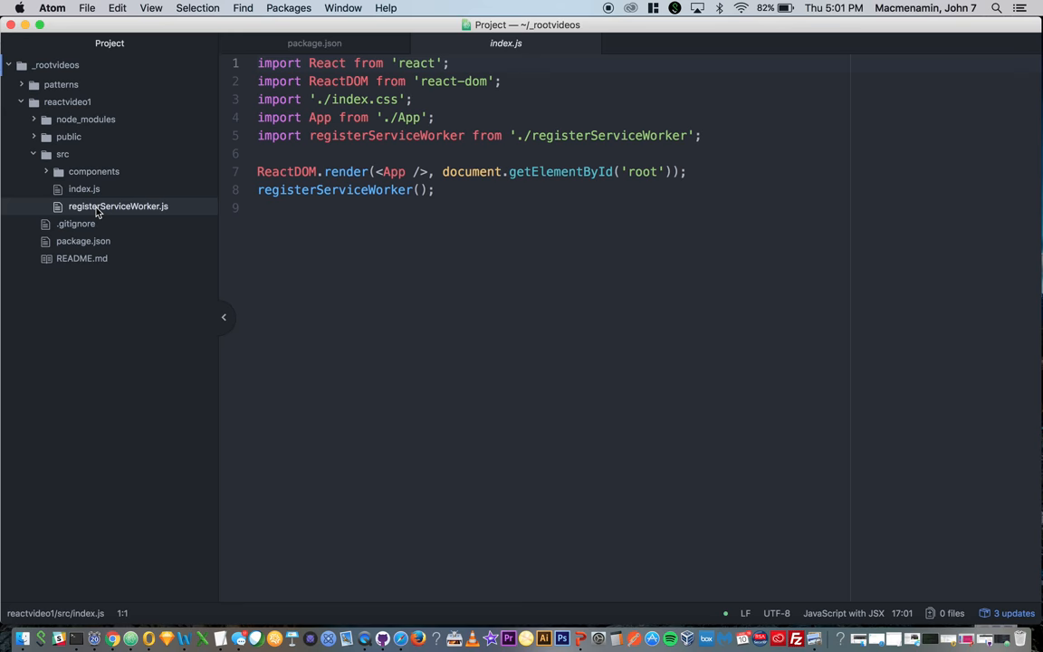
pyautogui.write('compon')
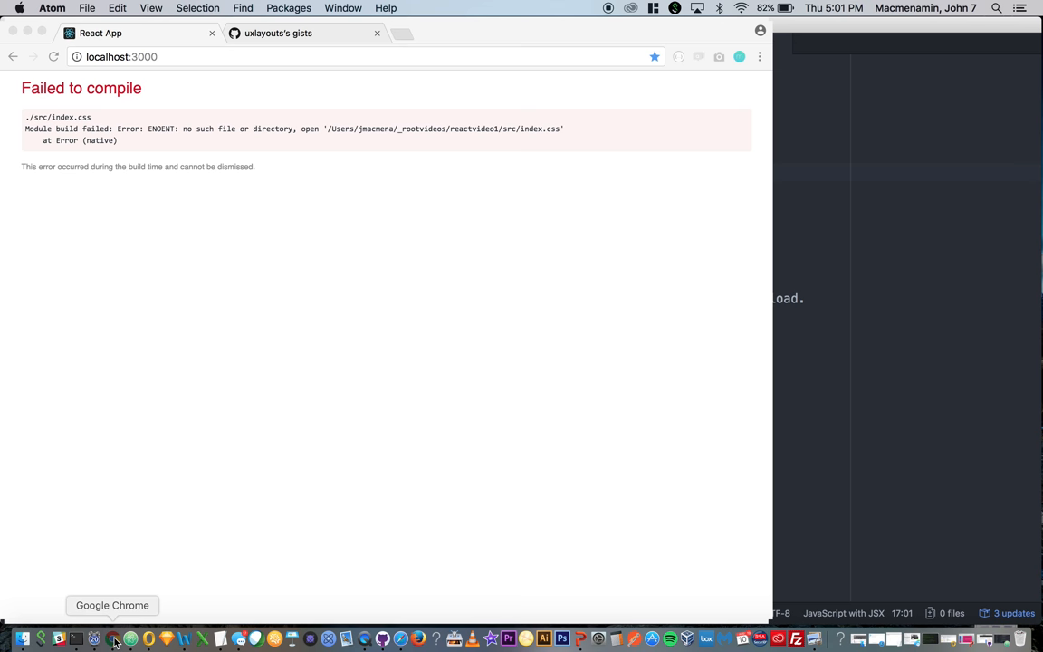
# Step: Bring up localhost:3000 in Chrome, showing the failed compile over missing index.css
pyautogui.click(112, 639)
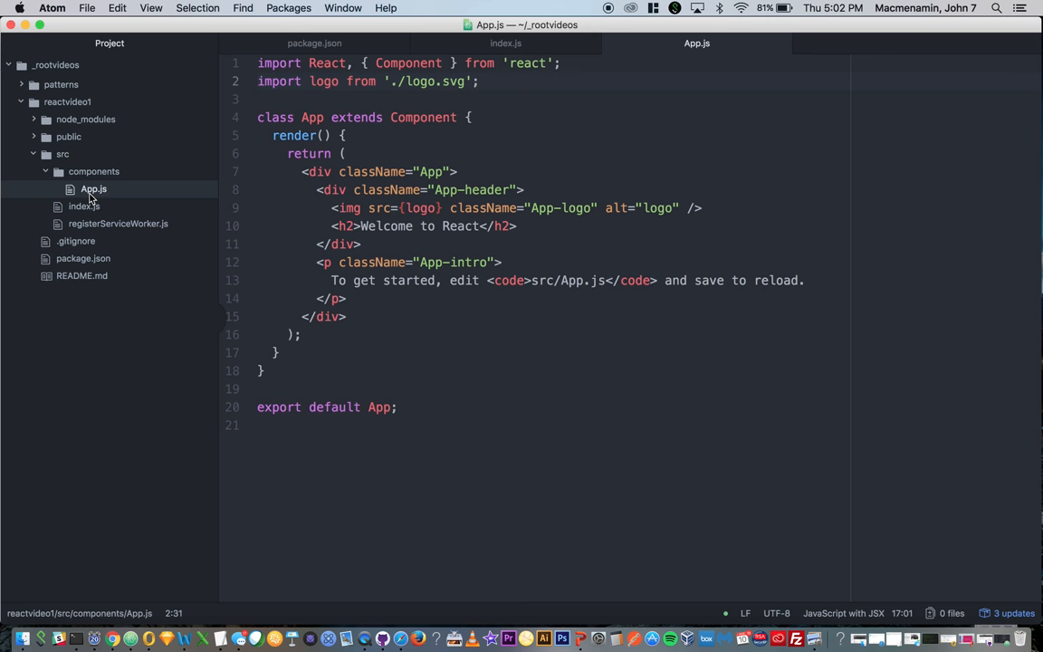
# Step: Remove the App.css, logo and index.css imports and point index.js to './components/App'
pyautogui.click(130, 326)
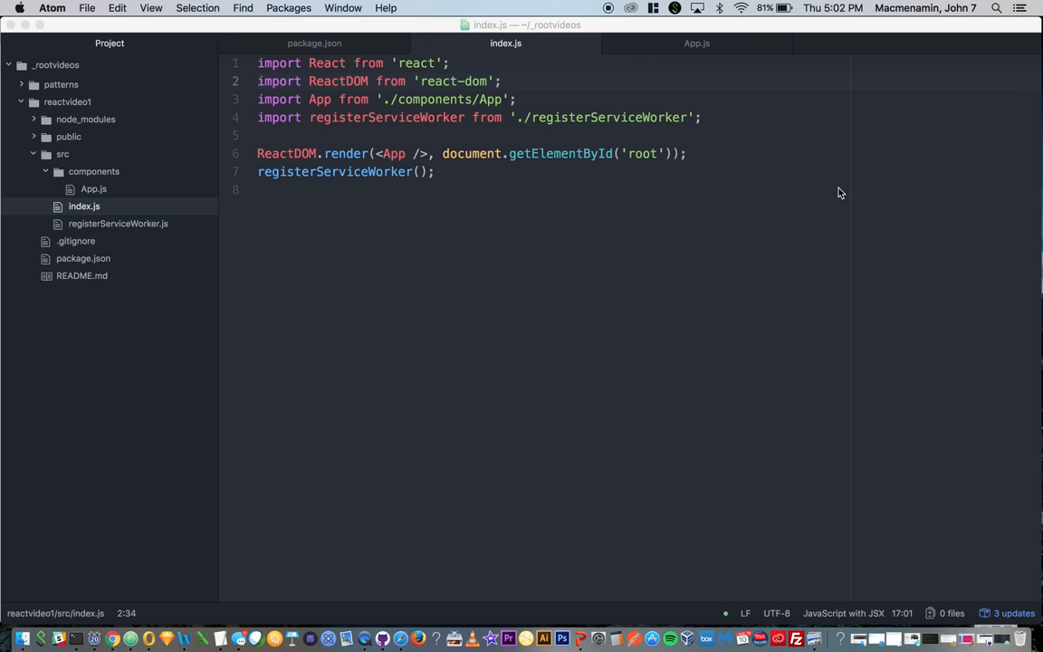
pyautogui.click(696, 44)
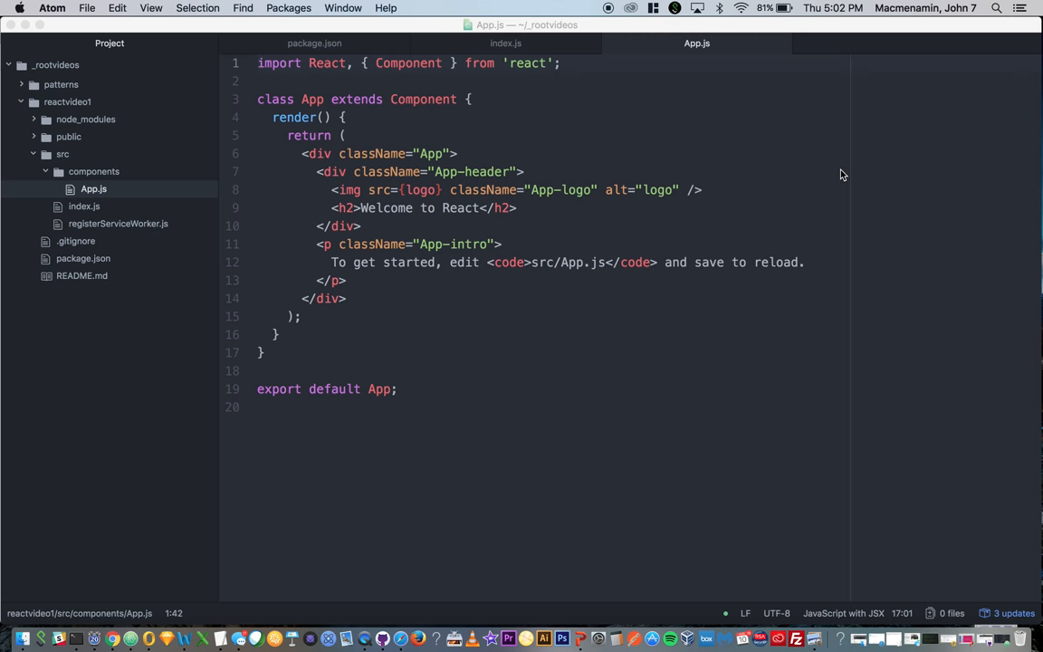
pyautogui.click(717, 190)
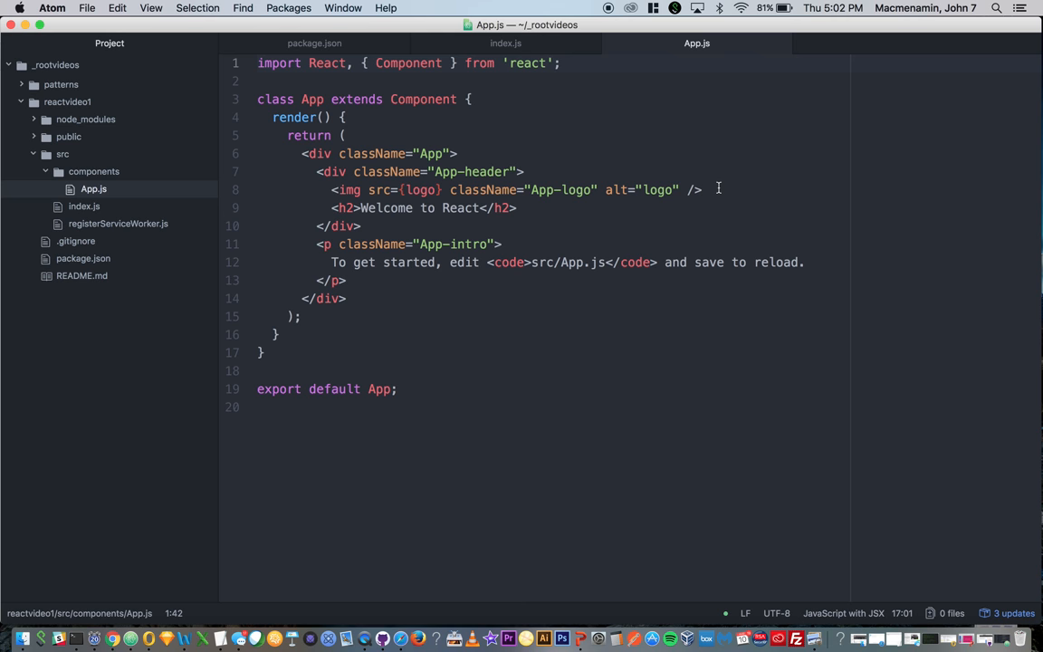
pyautogui.click(130, 326)
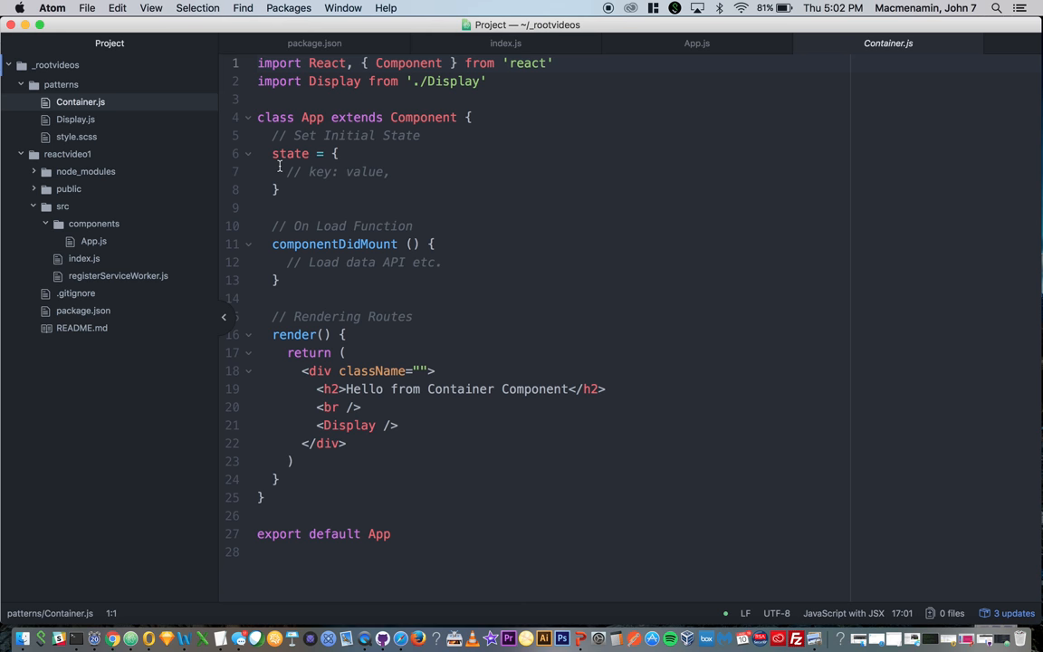
# Step: Remove the logo <img> line from App.js while referencing the Container.js pattern
pyautogui.click(695, 43)
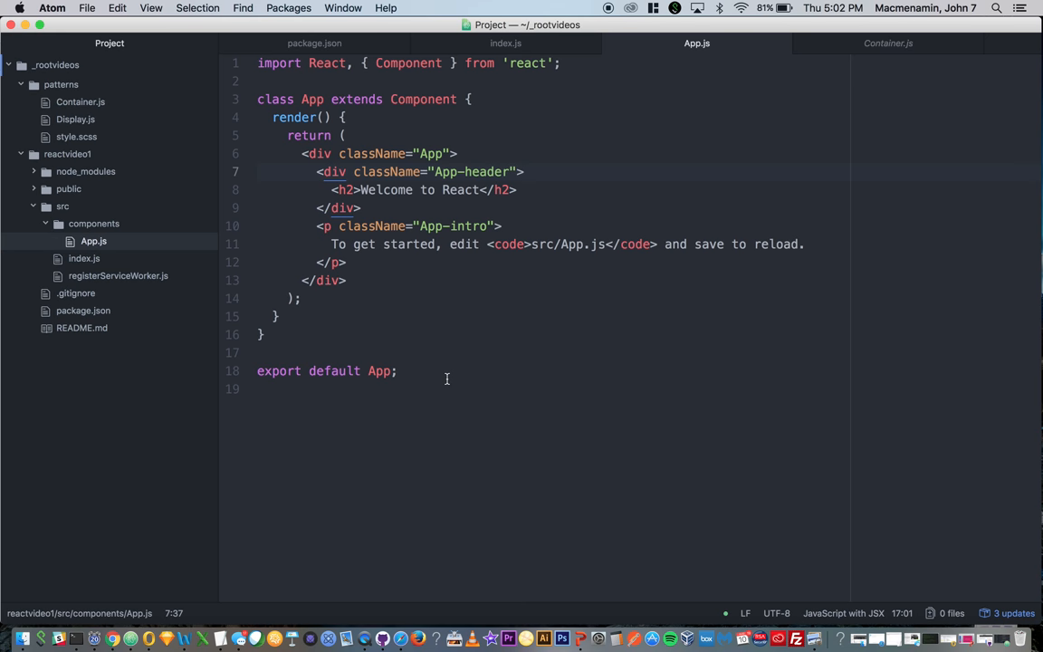
pyautogui.moveTo(413, 101)
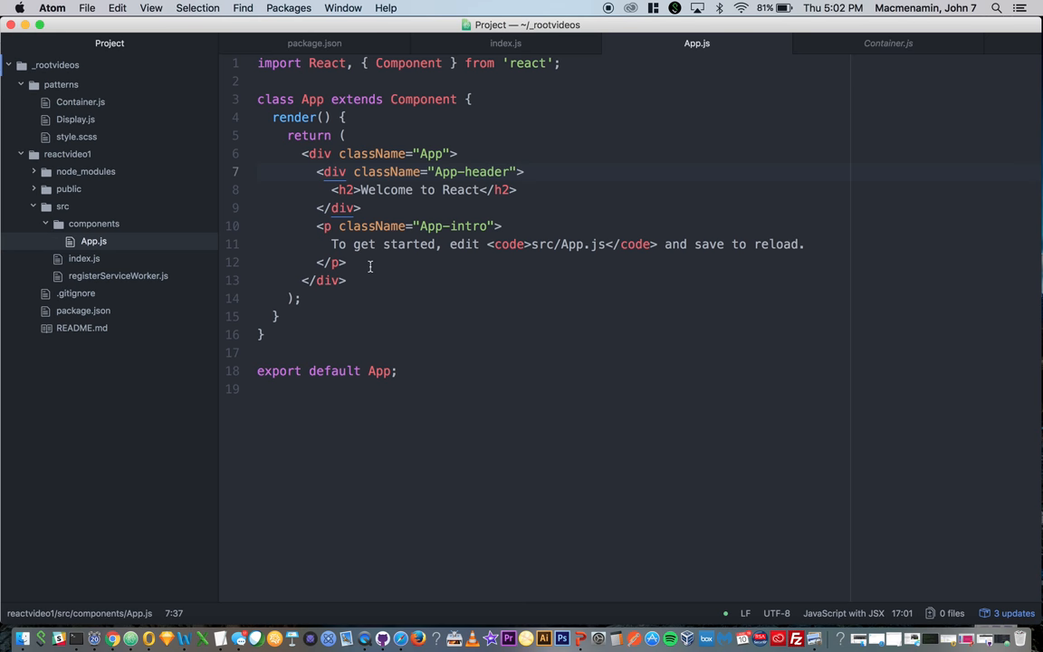
pyautogui.click(887, 43)
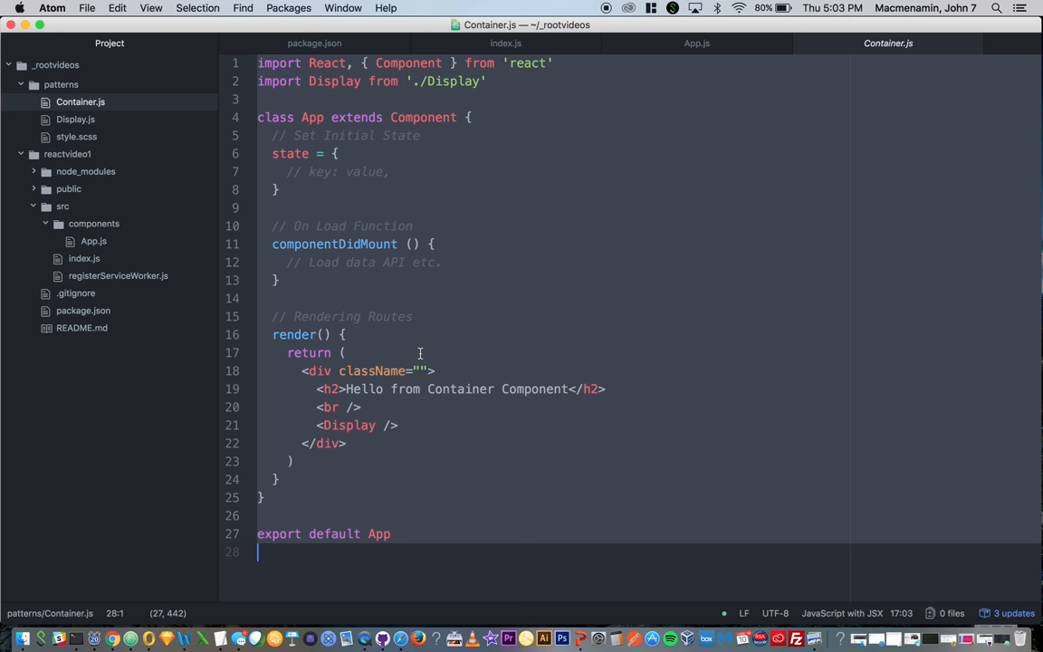
pyautogui.click(695, 44)
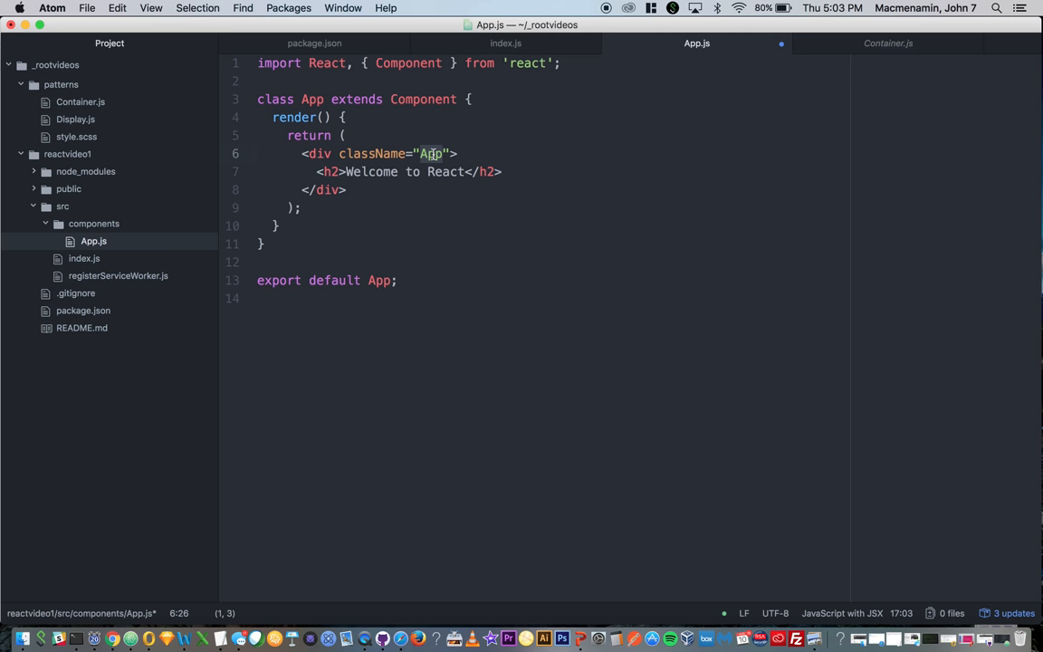
# Step: Strip App.js to one App div holding only the Welcome to React heading
pyautogui.write('From C')
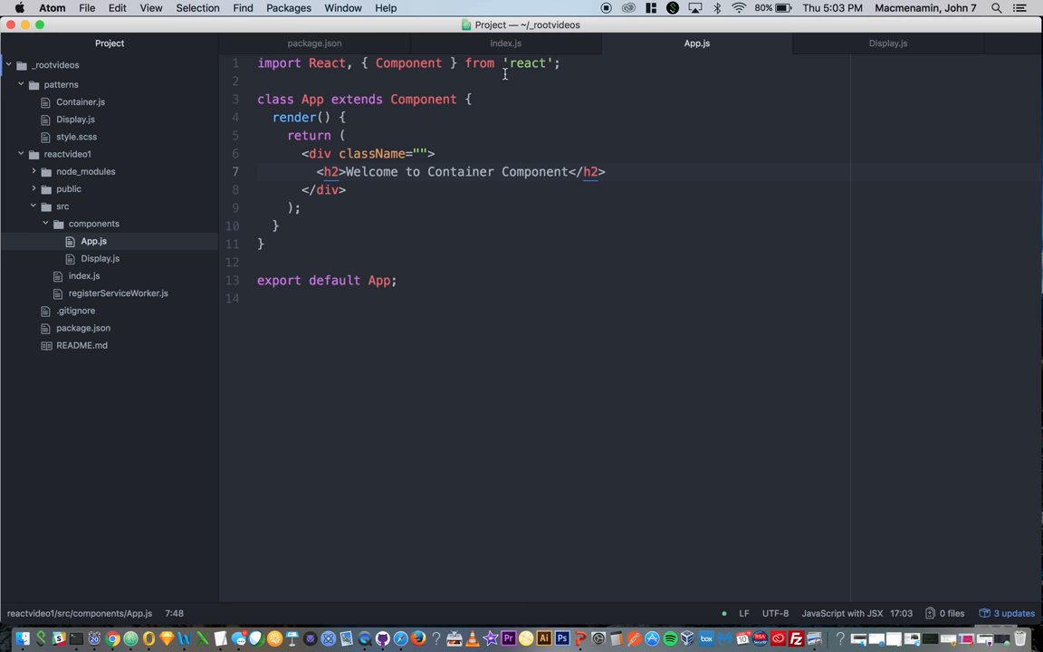
# Step: Add Display.js, retitle the heading Welcome to Container Component, and import Display from './Display'
pyautogui.write("inport Display from '/")
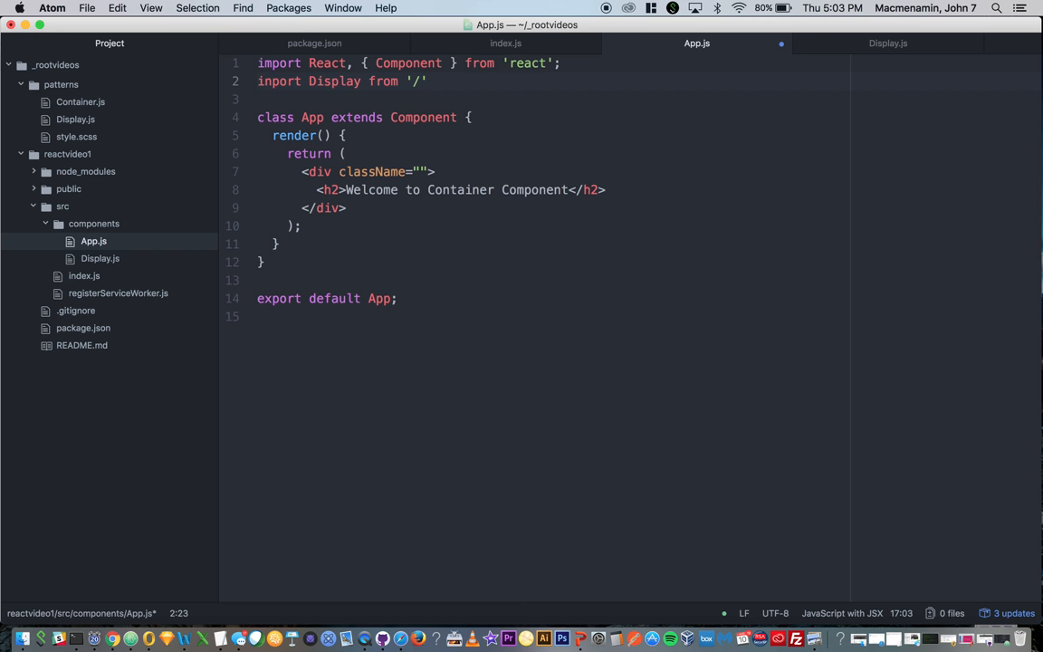
pyautogui.write('./Display')
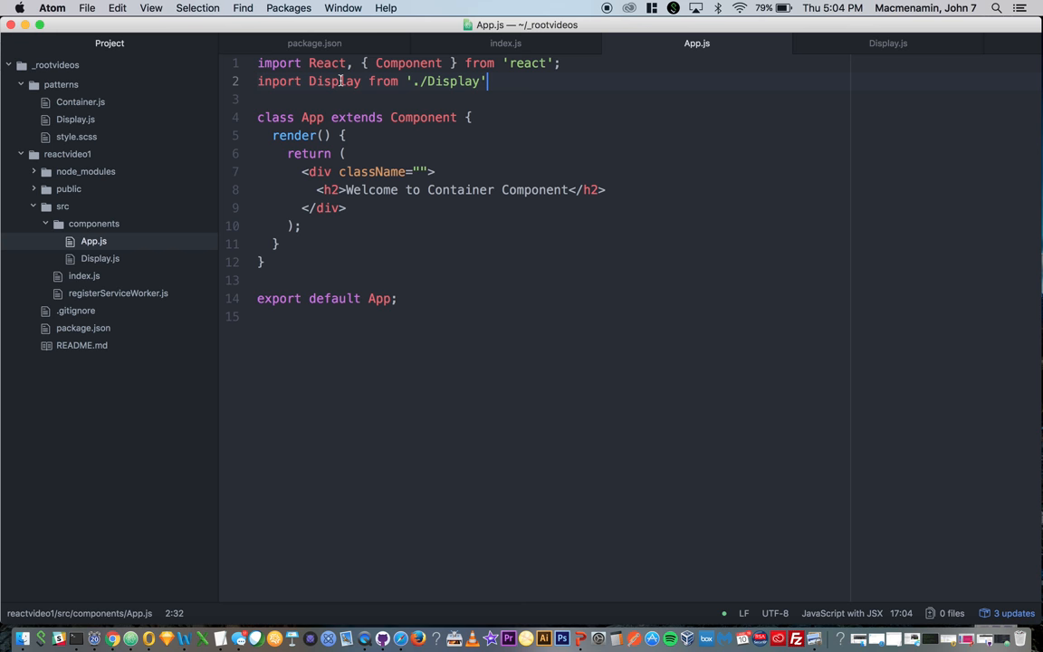
pyautogui.write(';')
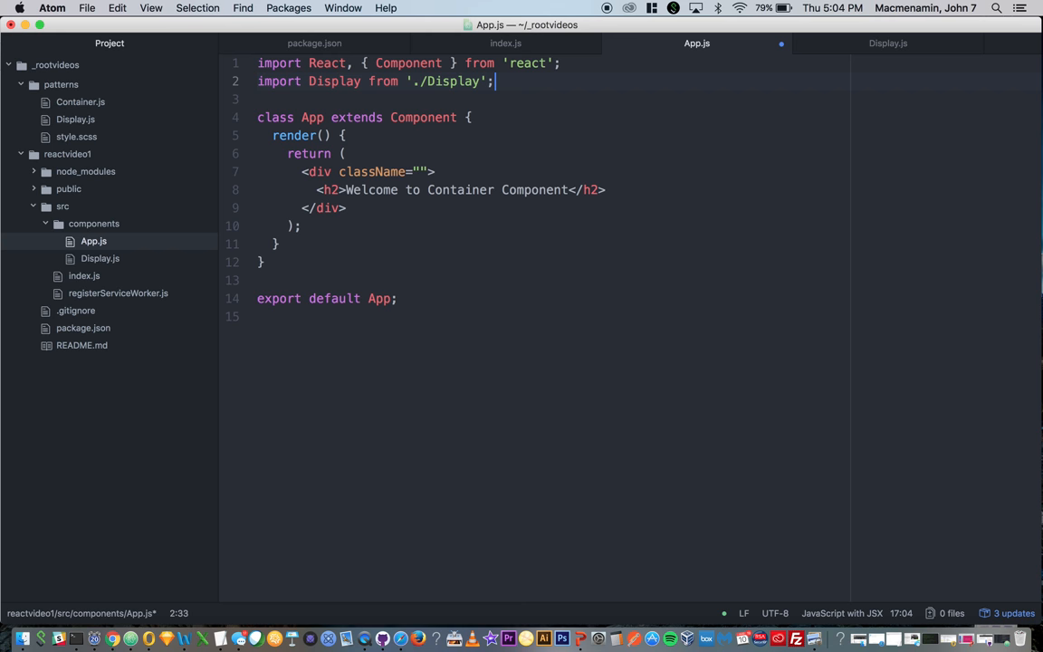
# Step: Render a self-closing <Display /> inside App's div below the Welcome heading
pyautogui.press('enter')
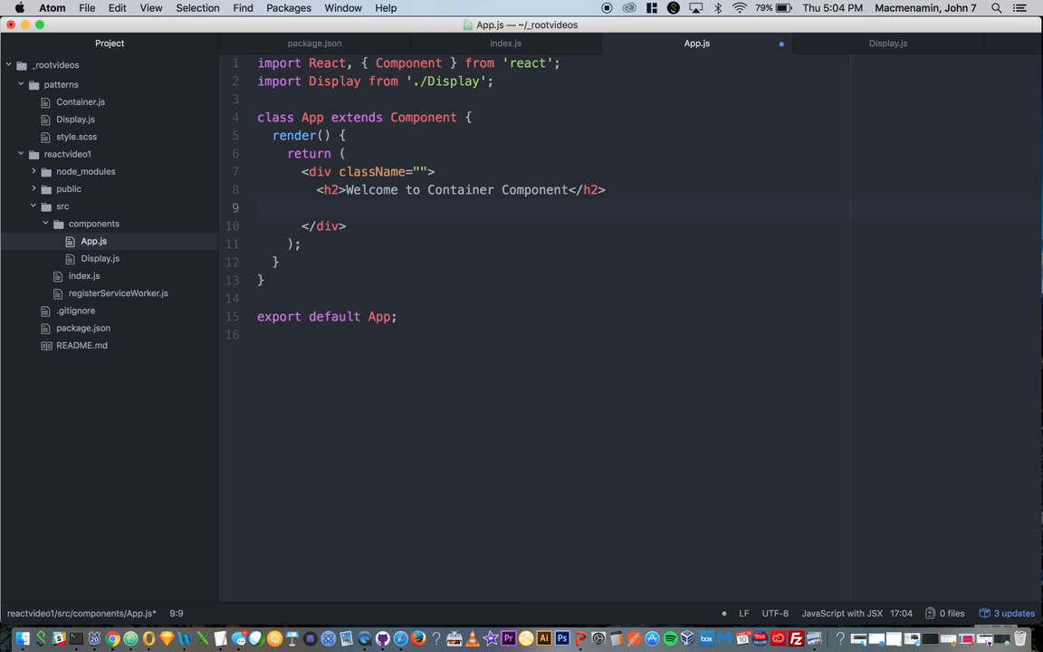
pyautogui.write('<Display')
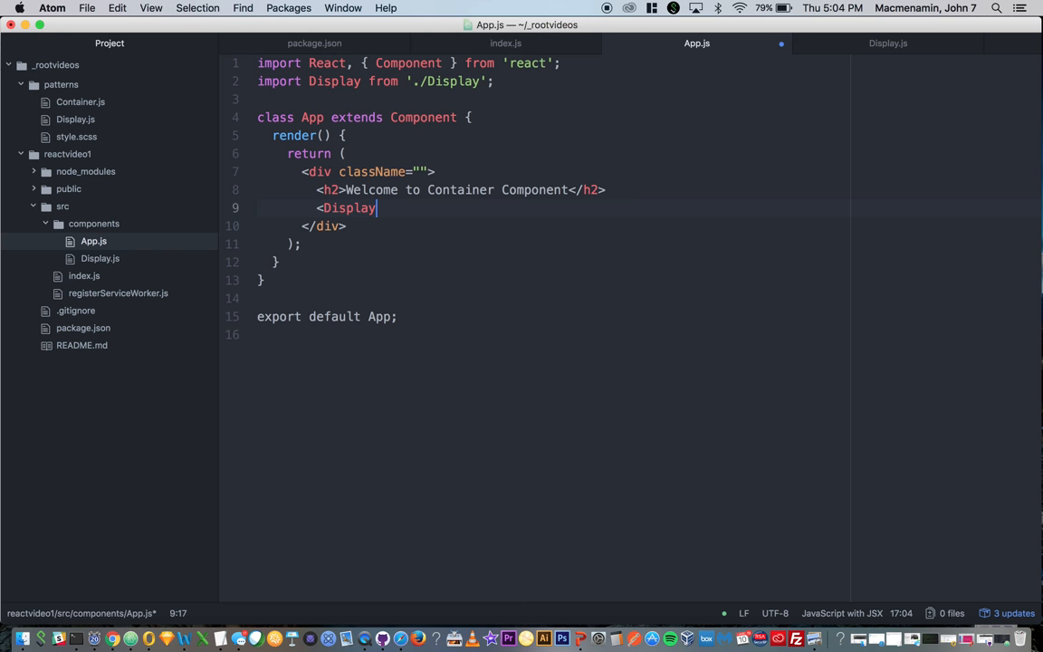
pyautogui.write('/>')
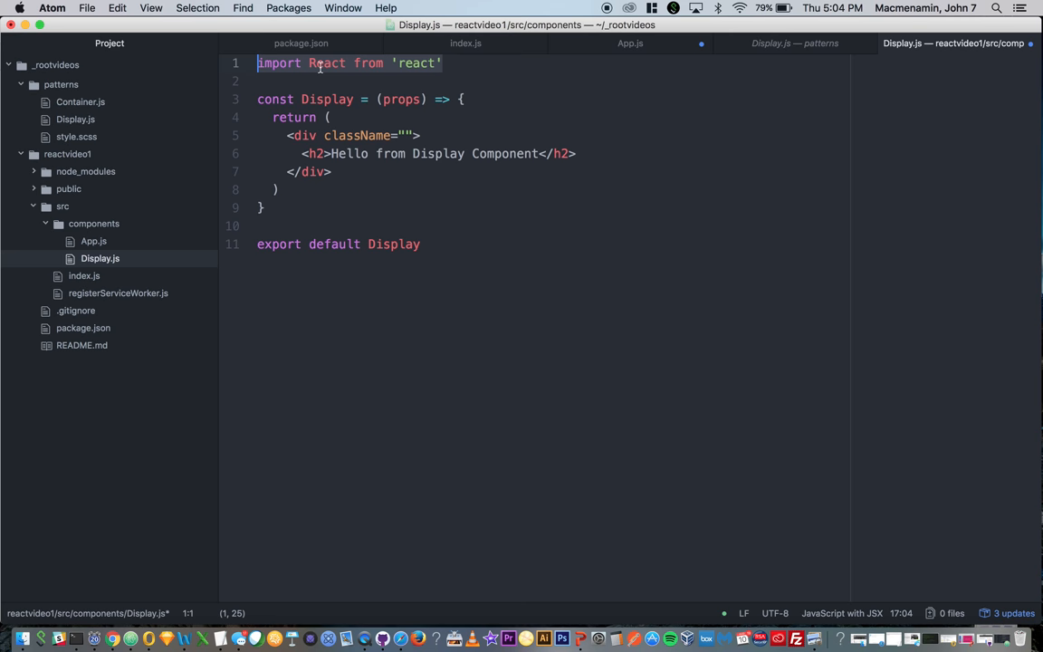
# Step: Review App.js's Component import and the rendered Display tag
pyautogui.click(630, 44)
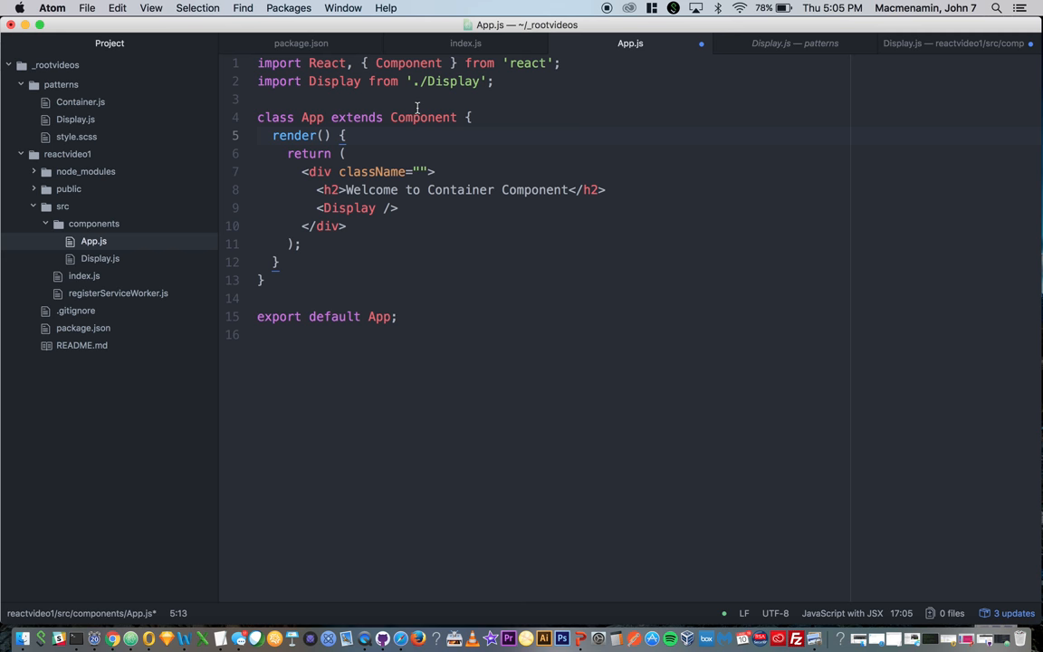
pyautogui.doubleClick(408, 62)
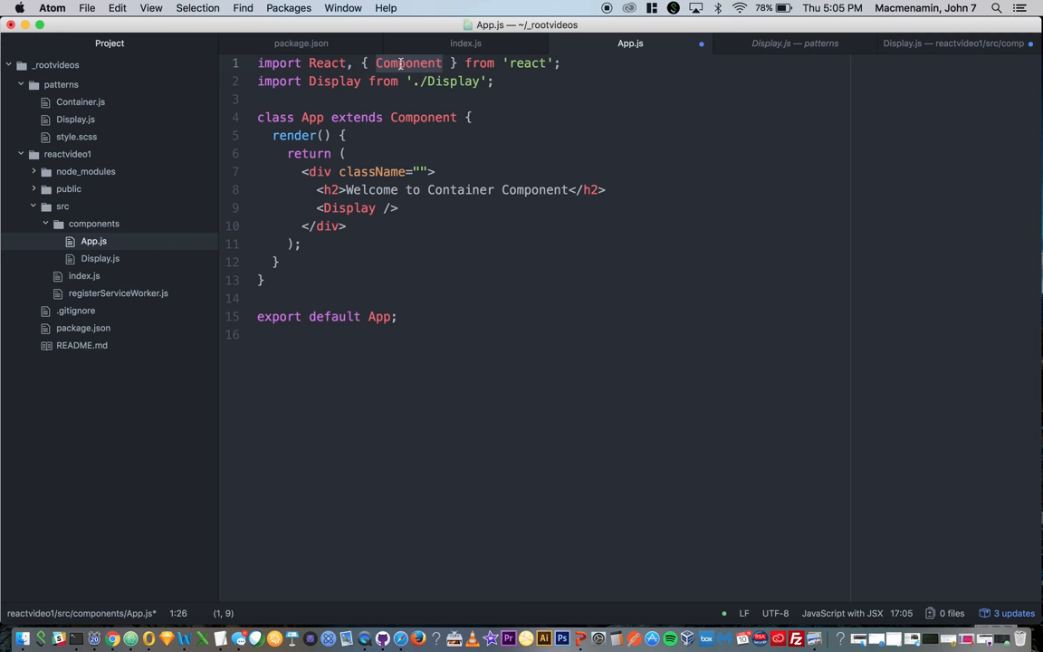
pyautogui.click(99, 257)
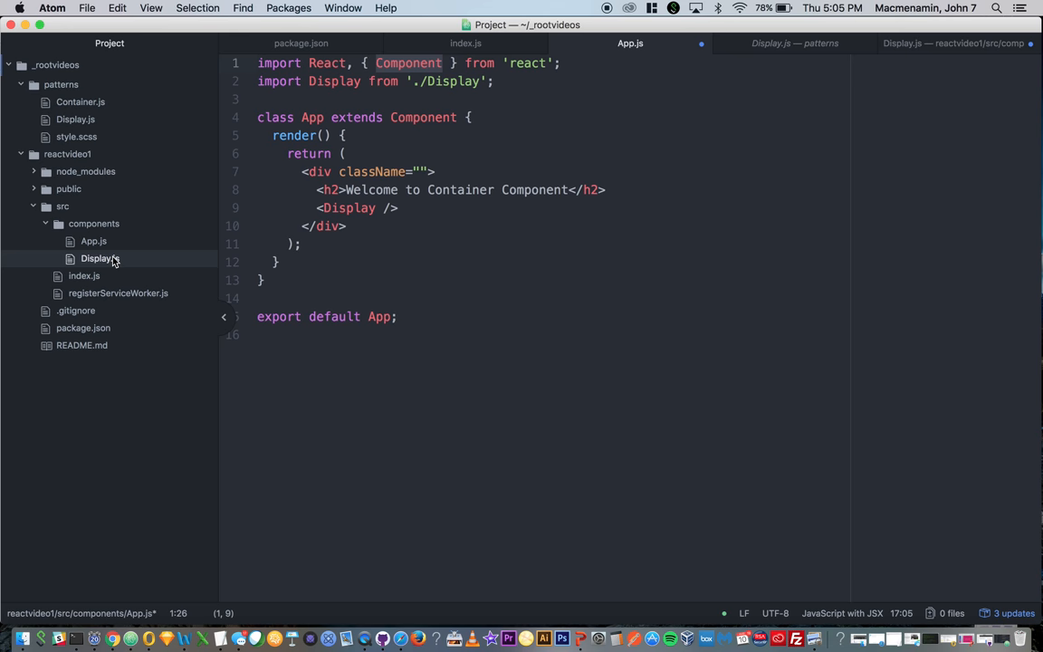
# Step: Review the stateless arrow-function component in Display.js
pyautogui.click(953, 43)
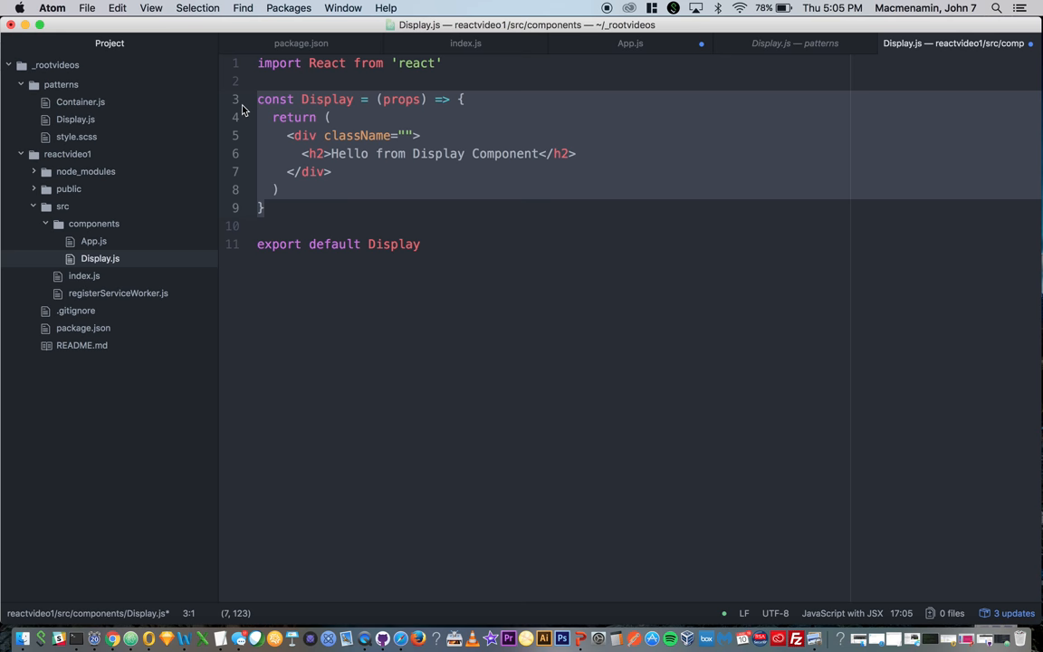
pyautogui.doubleClick(326, 98)
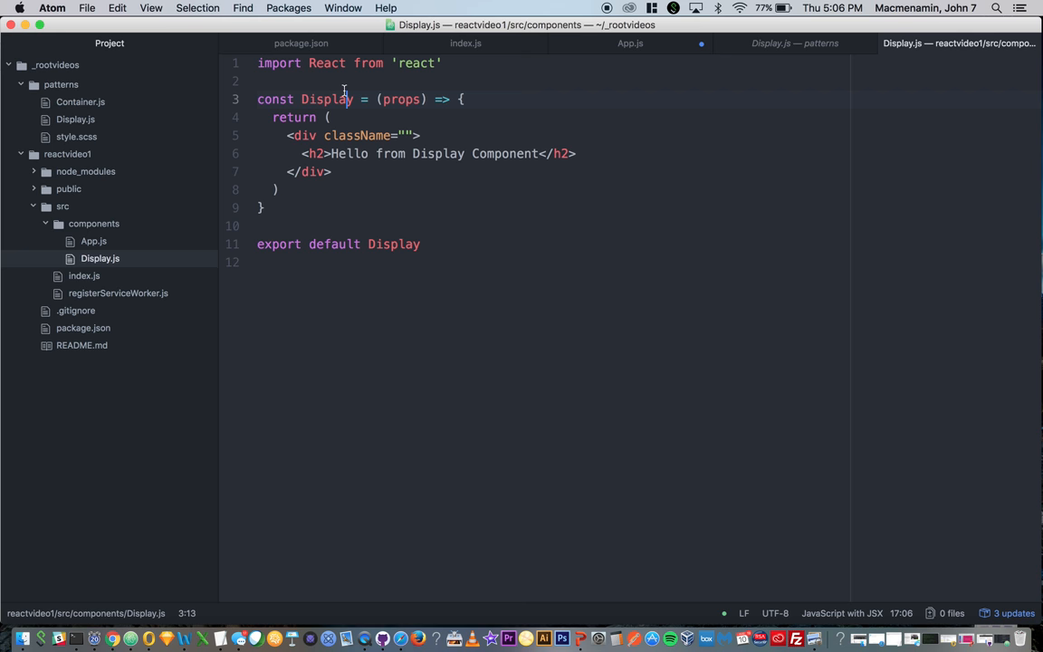
pyautogui.click(346, 98)
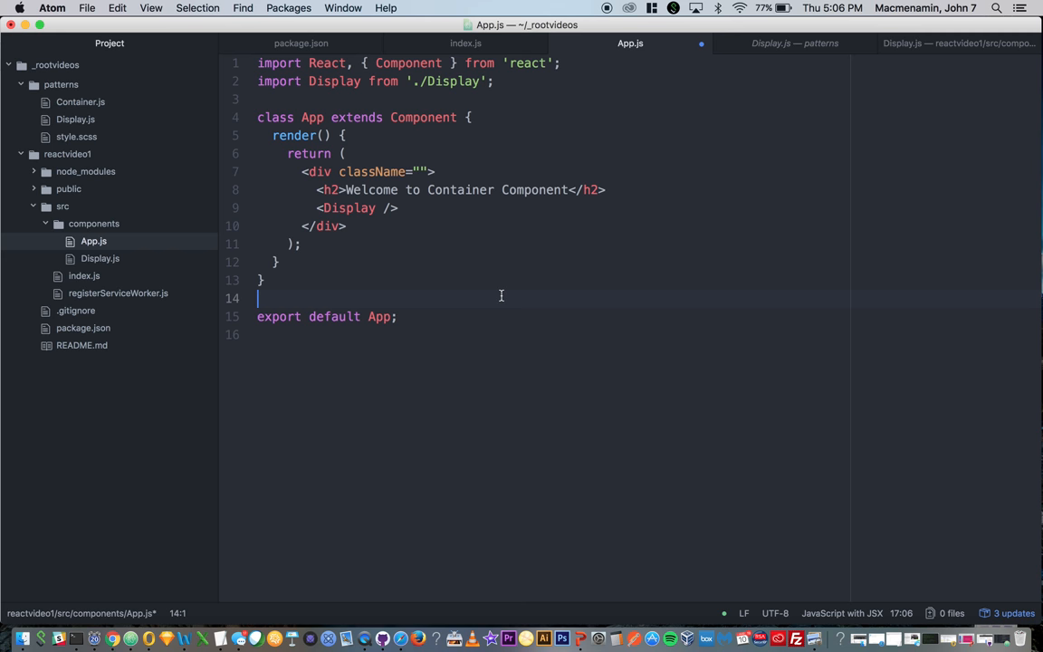
# Step: Switch to Chrome to see both the Welcome and Hello headings rendered at localhost:3000
pyautogui.click(112, 639)
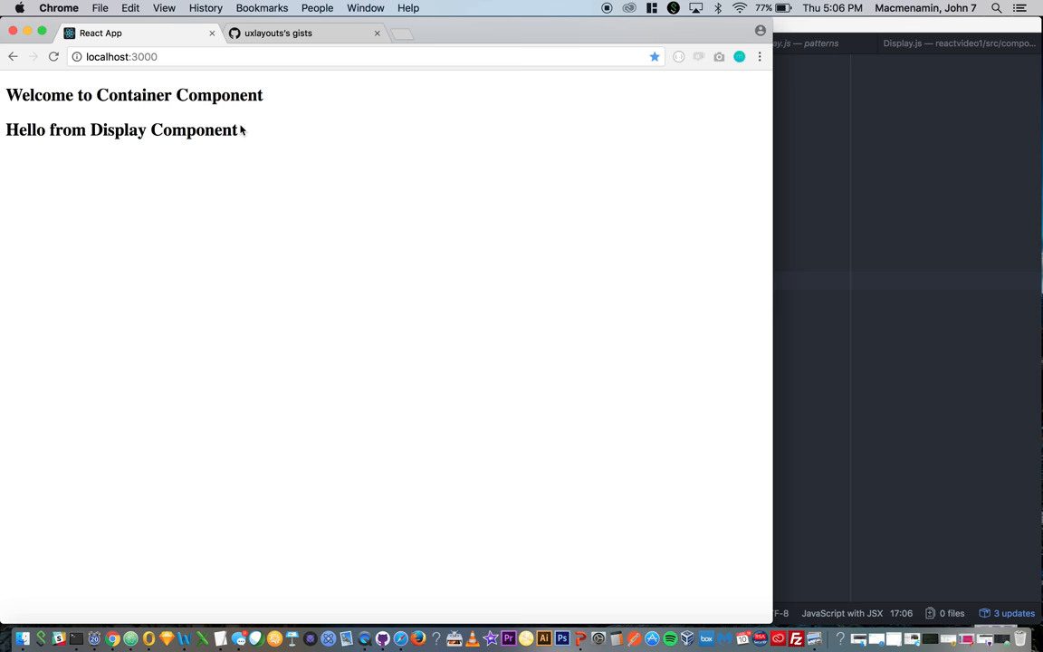
# Step: Inspect the Hello and Welcome heading elements in Chrome DevTools, then return to Atom
pyautogui.rightClick(123, 131)
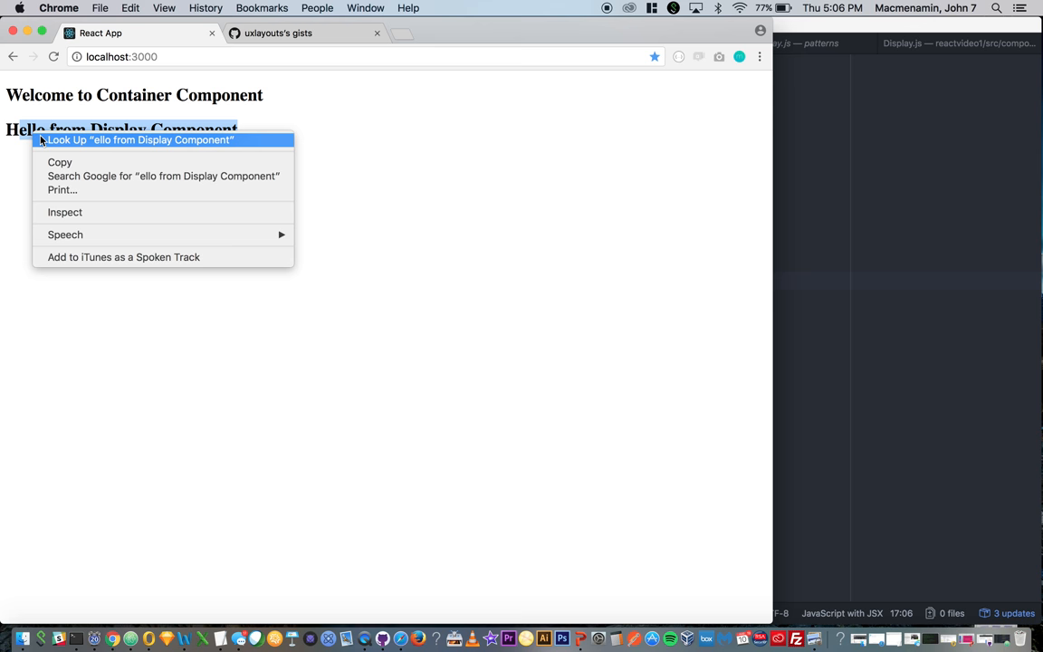
pyautogui.click(65, 212)
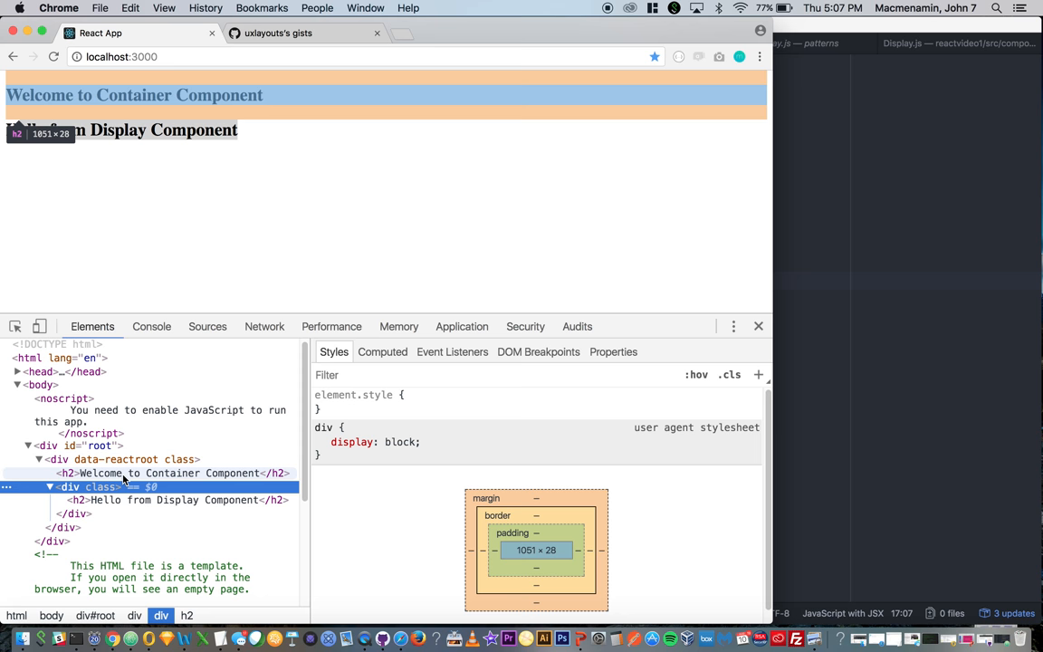
pyautogui.click(163, 473)
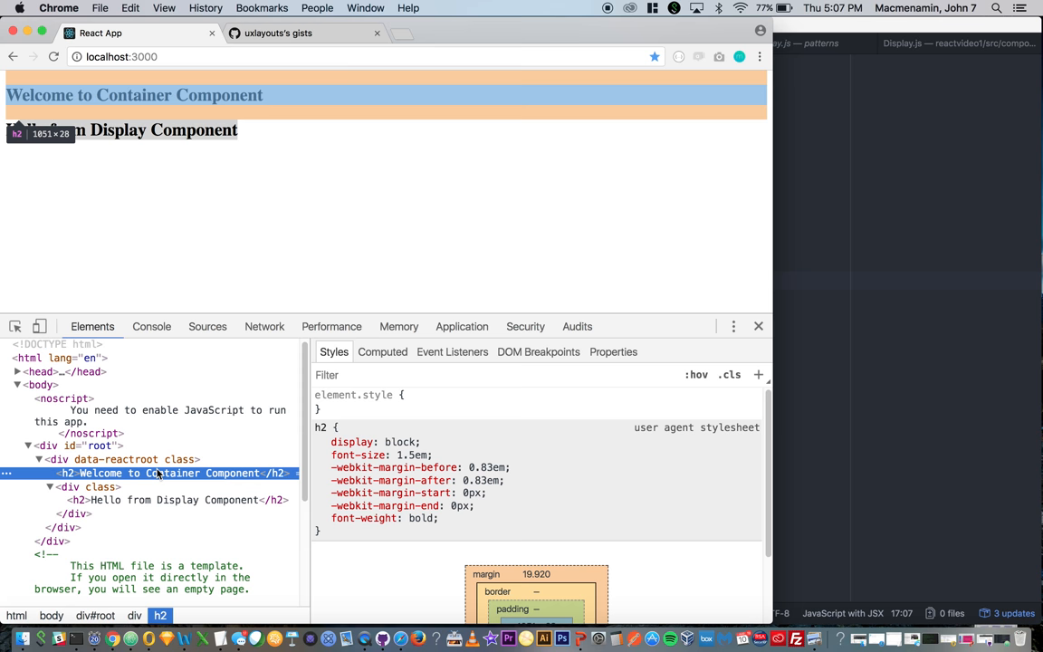
pyautogui.click(163, 500)
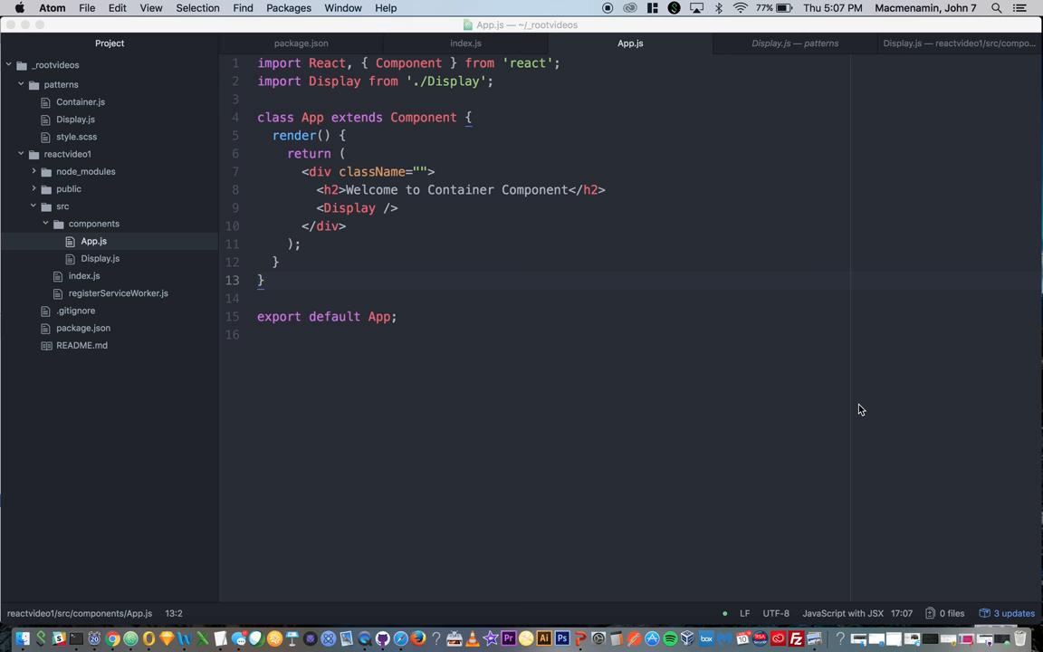
# Step: Highlight Display in the <Display /> tag and switch to the Display.js component file
pyautogui.doubleClick(373, 170)
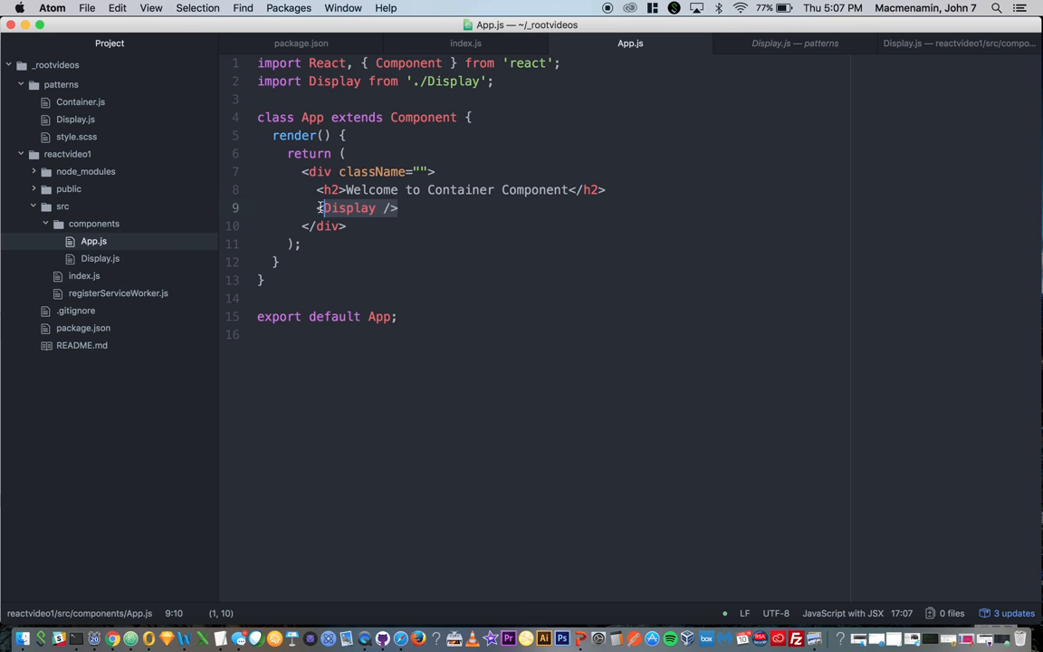
pyautogui.click(958, 43)
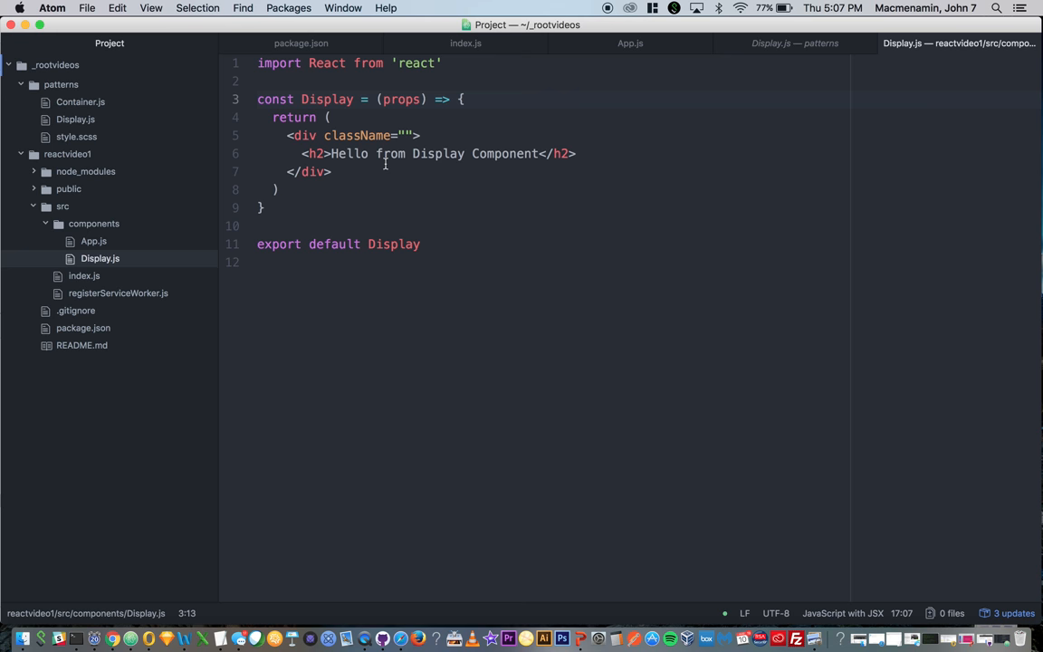